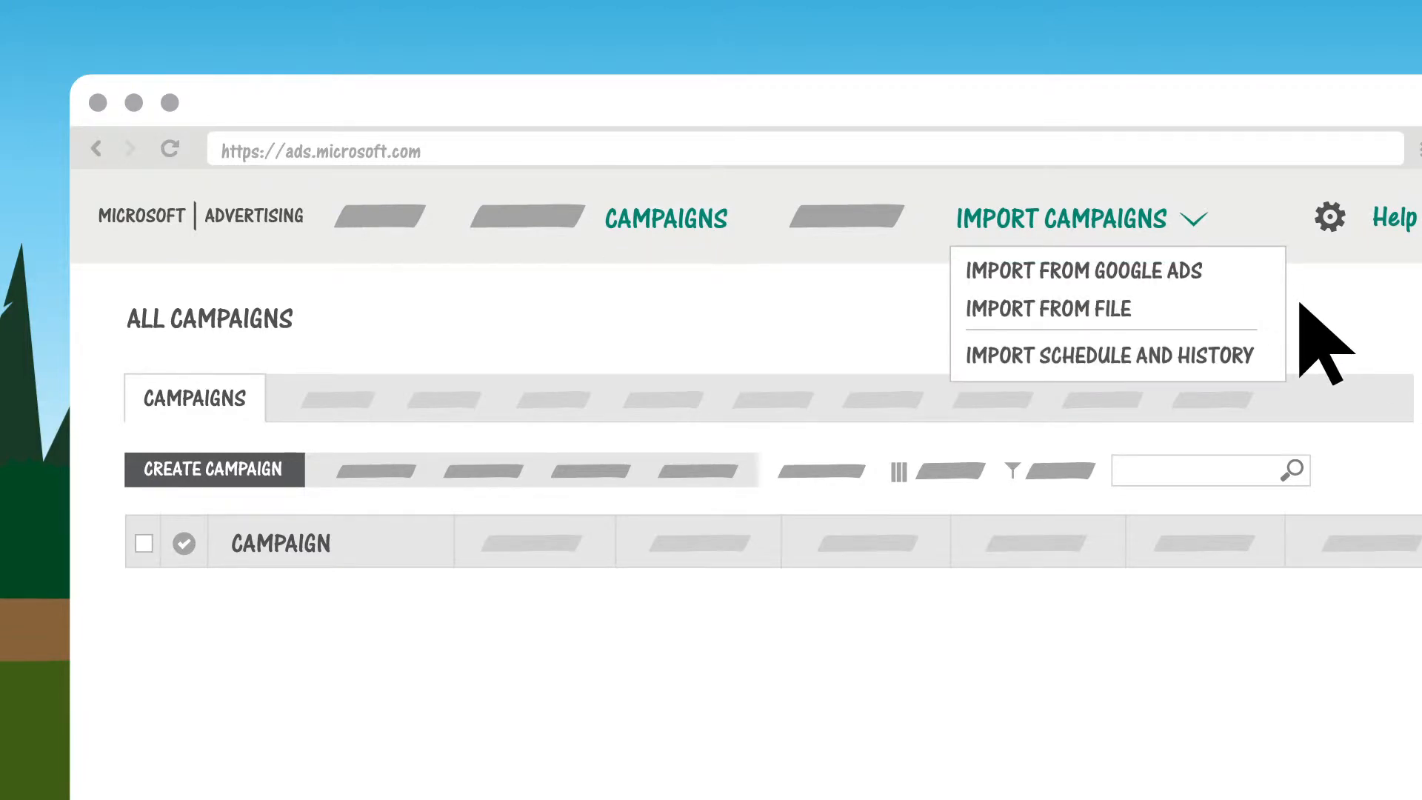
Choose Import from Google Ads from the Import Campaigns menu.
click(1085, 270)
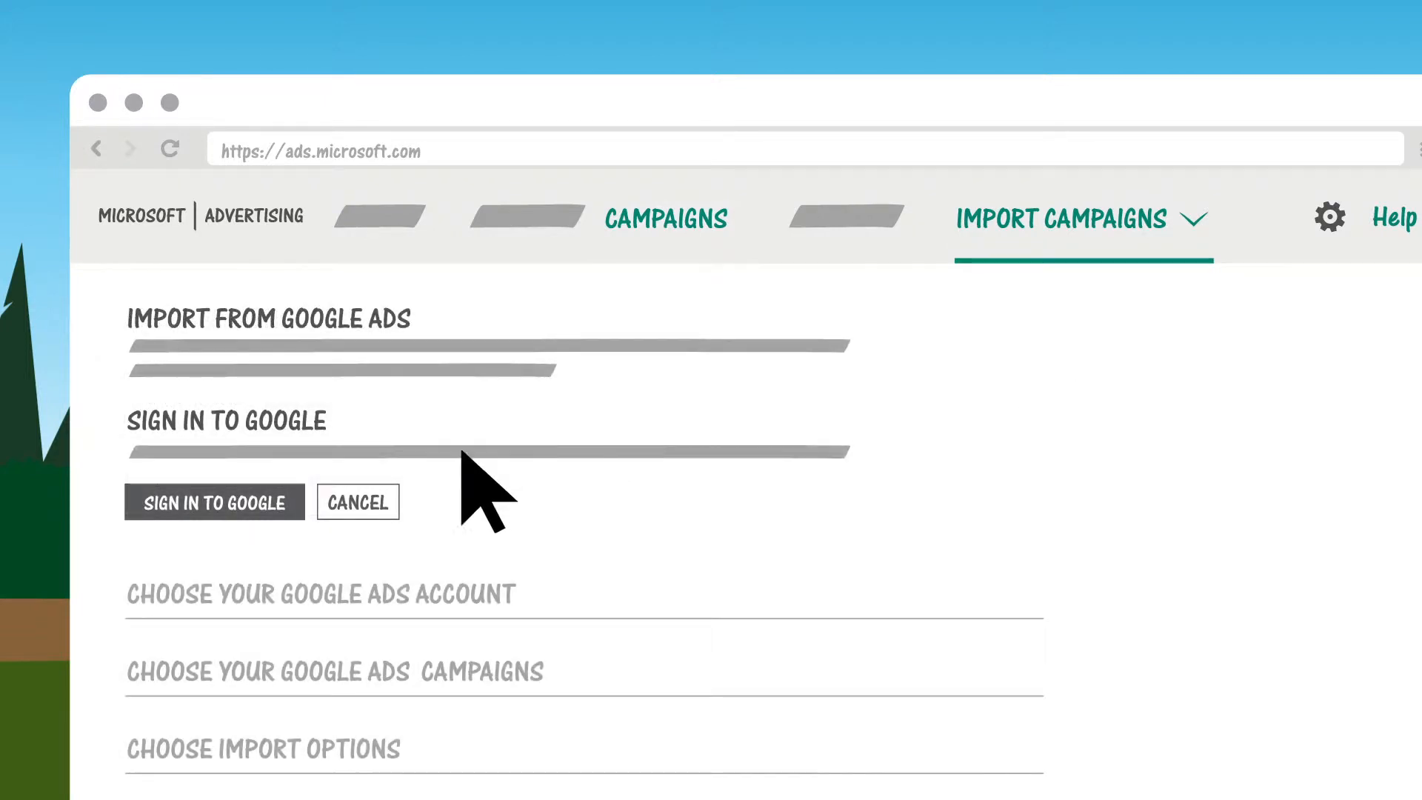